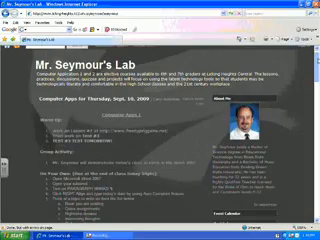
- Make the title 'A Great Book That I Have Read' bold, underlined and centered on the Home ribbon
scroll(down, 3)
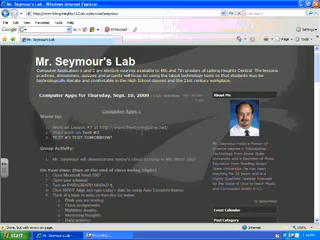
scroll(down, 3)
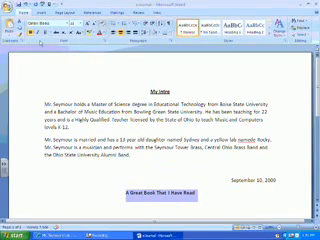
click(44, 30)
text(Sosui)
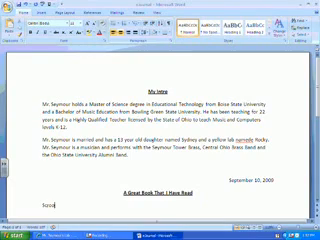
- Type the left-aligned journal paragraph beneath the centered book title
text(oq)
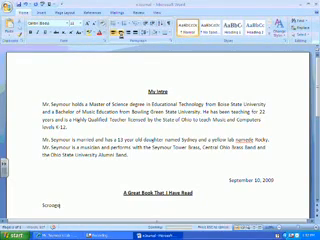
scroll(down, 3)
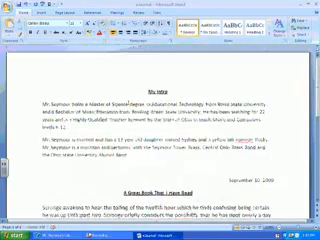
scroll(down, 3)
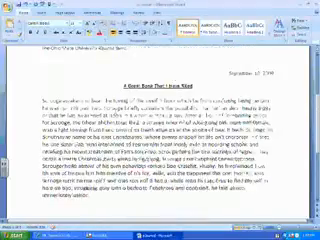
scroll(down, 3)
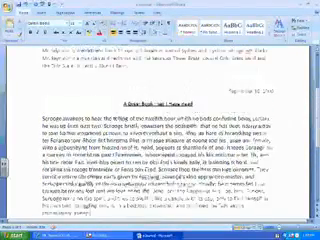